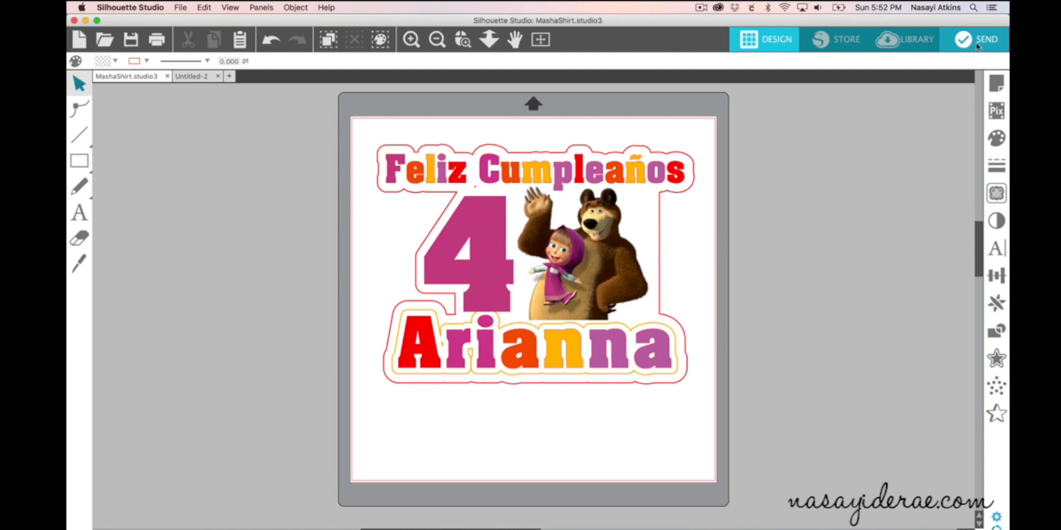
pyautogui.moveTo(975, 45)
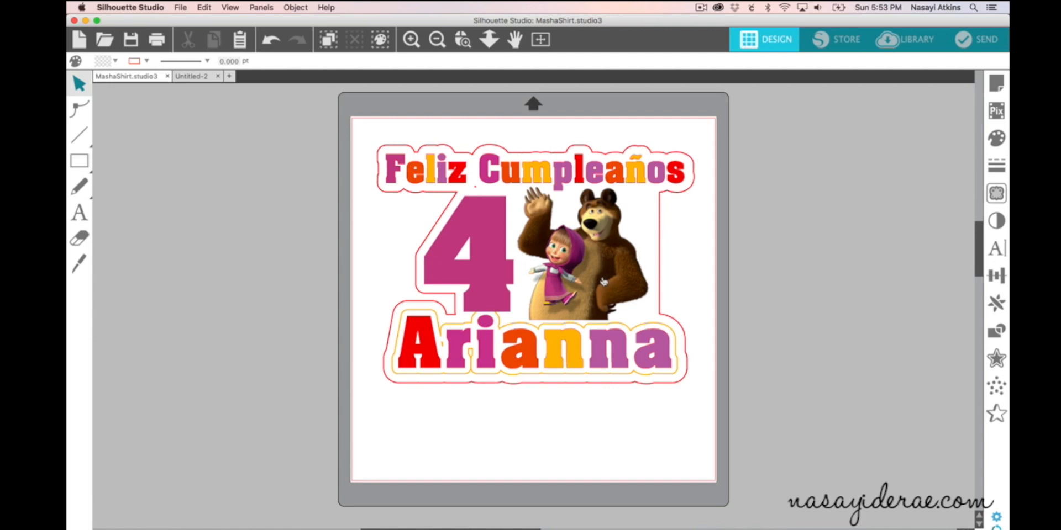
pyautogui.moveTo(605, 291)
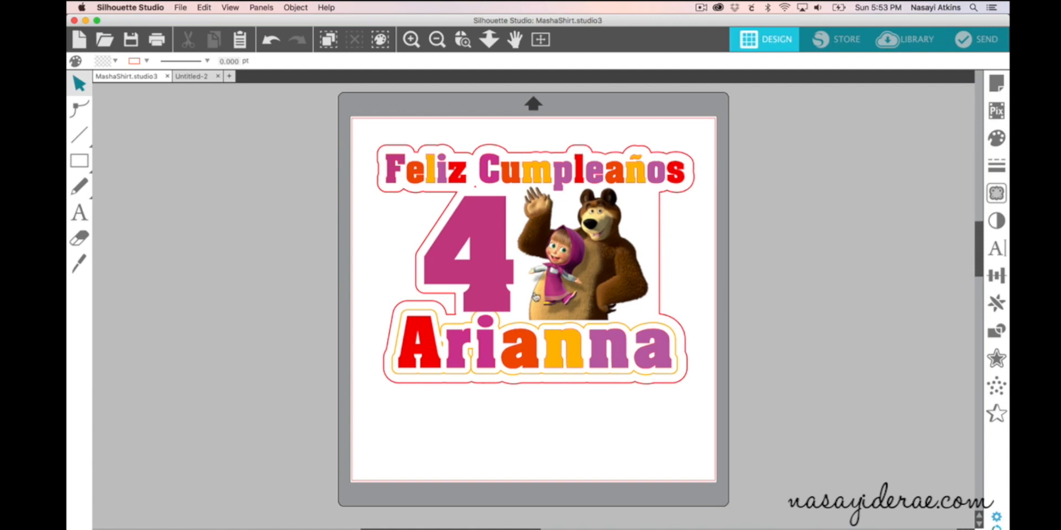
pyautogui.moveTo(668, 308)
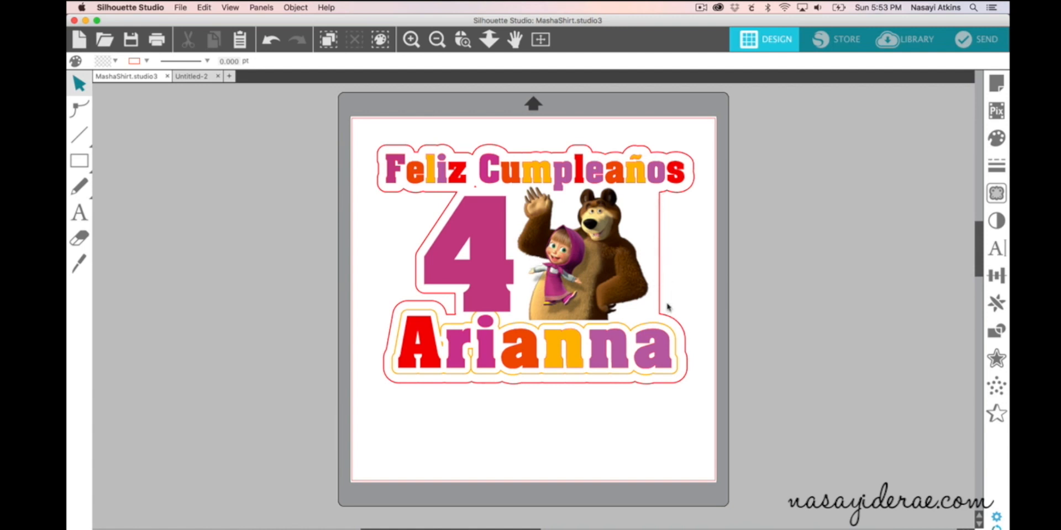
pyautogui.moveTo(478, 372)
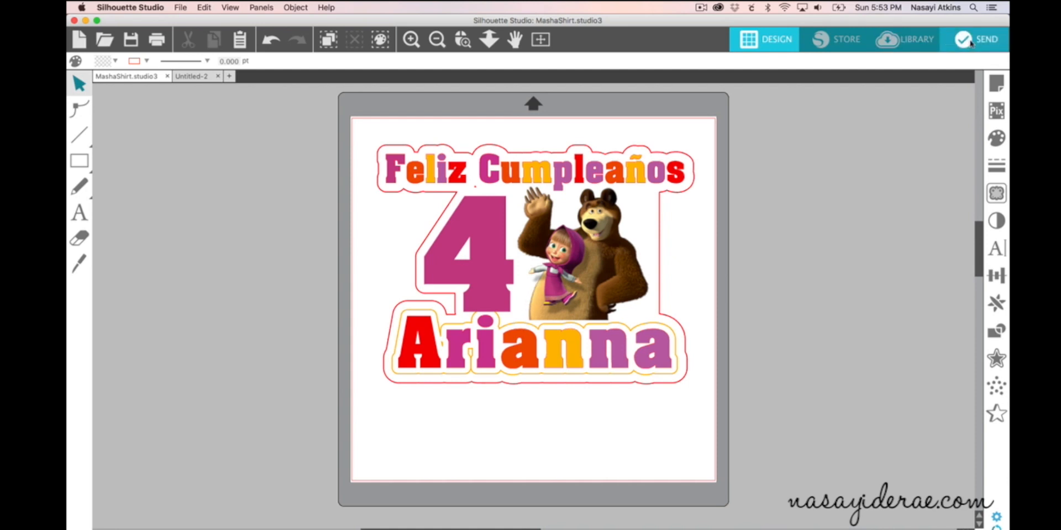
# Open the Send panel's cutting settings for the birthday shirt design.
pyautogui.click(981, 39)
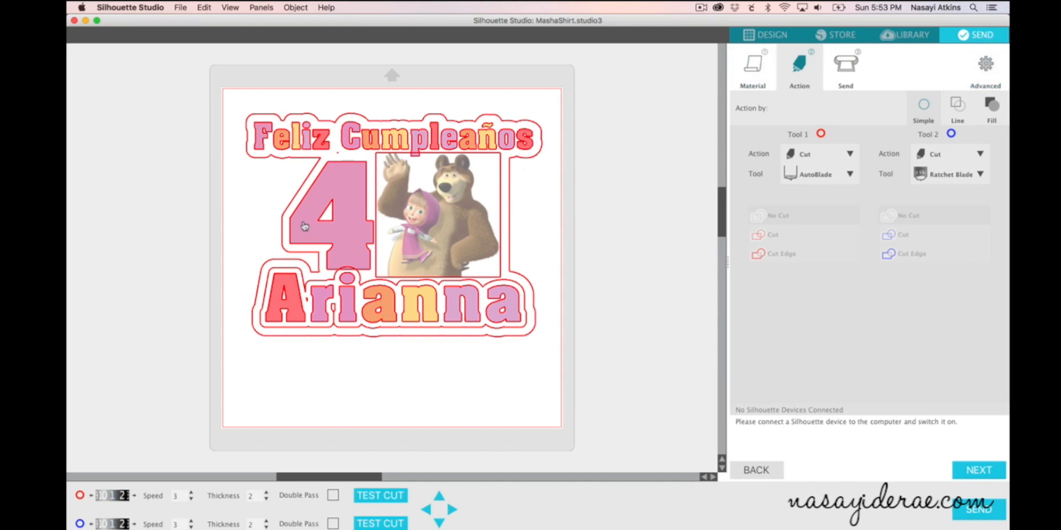
pyautogui.moveTo(380, 294)
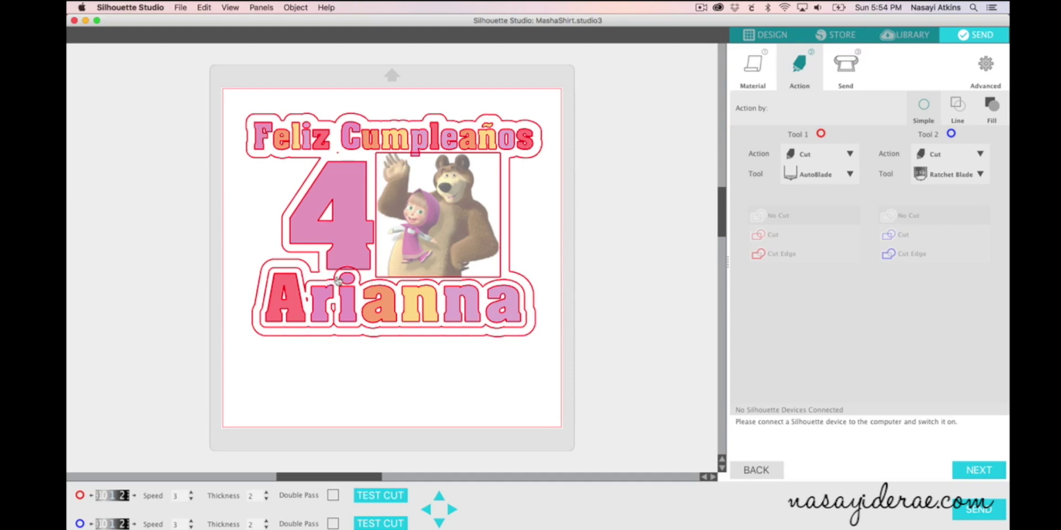
pyautogui.moveTo(344, 280)
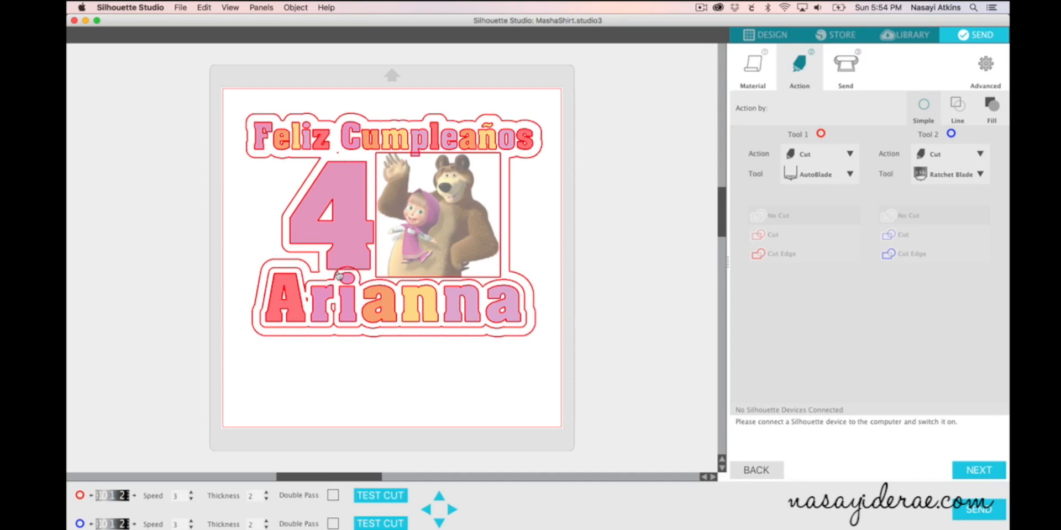
pyautogui.moveTo(346, 273)
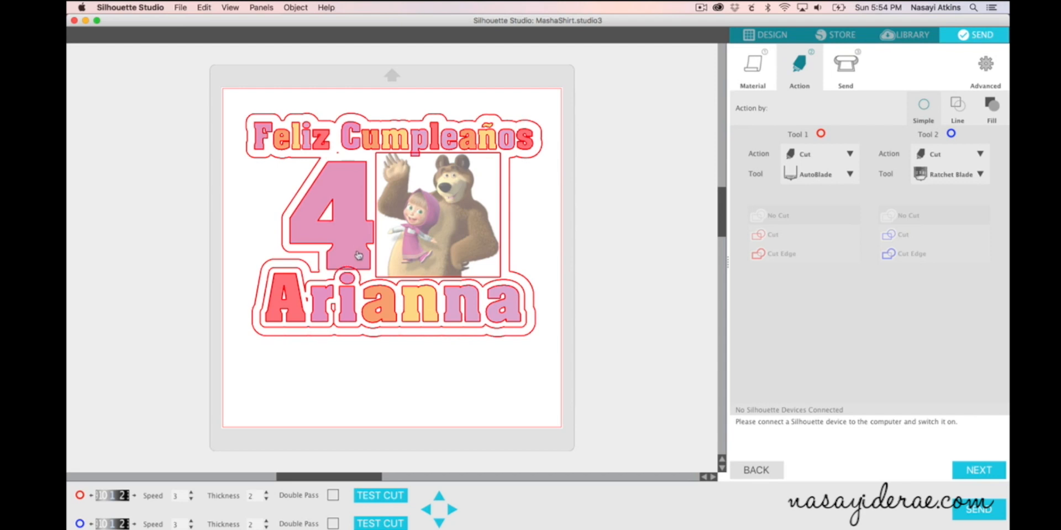
pyautogui.moveTo(297, 241)
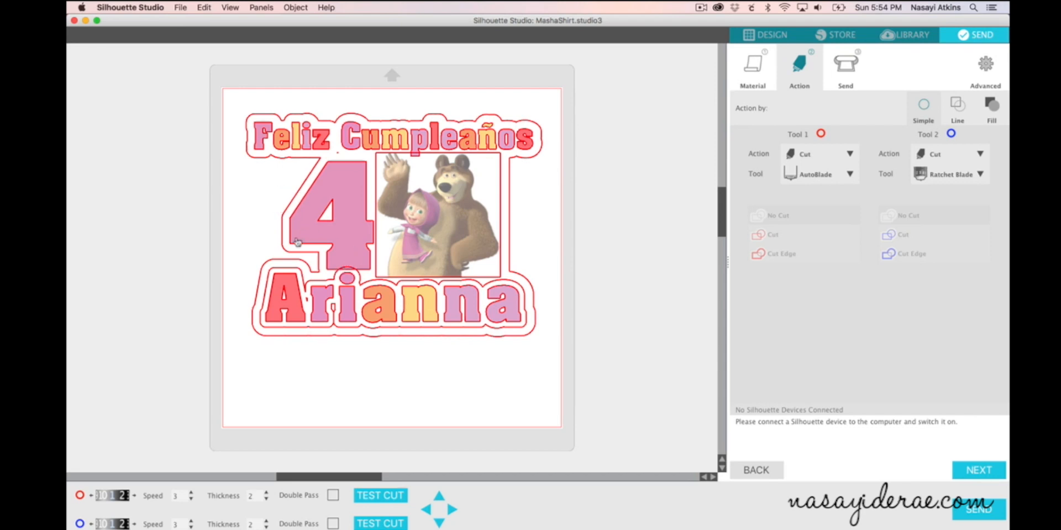
pyautogui.moveTo(515, 257)
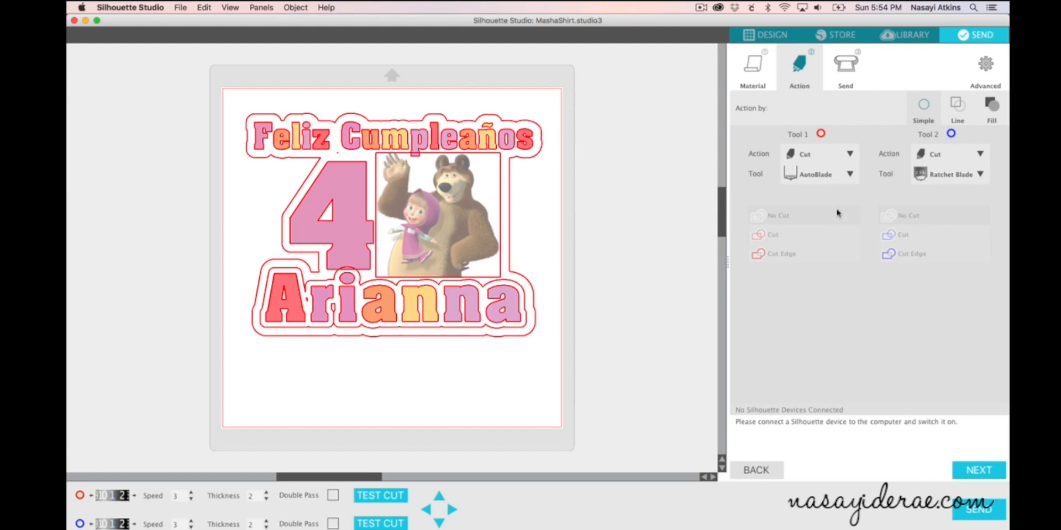
pyautogui.moveTo(810, 137)
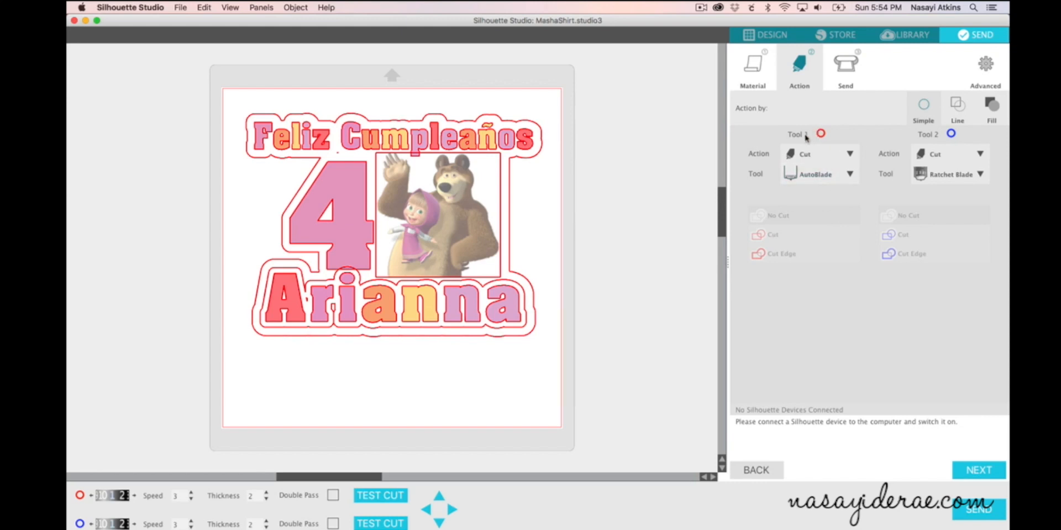
pyautogui.moveTo(804, 121)
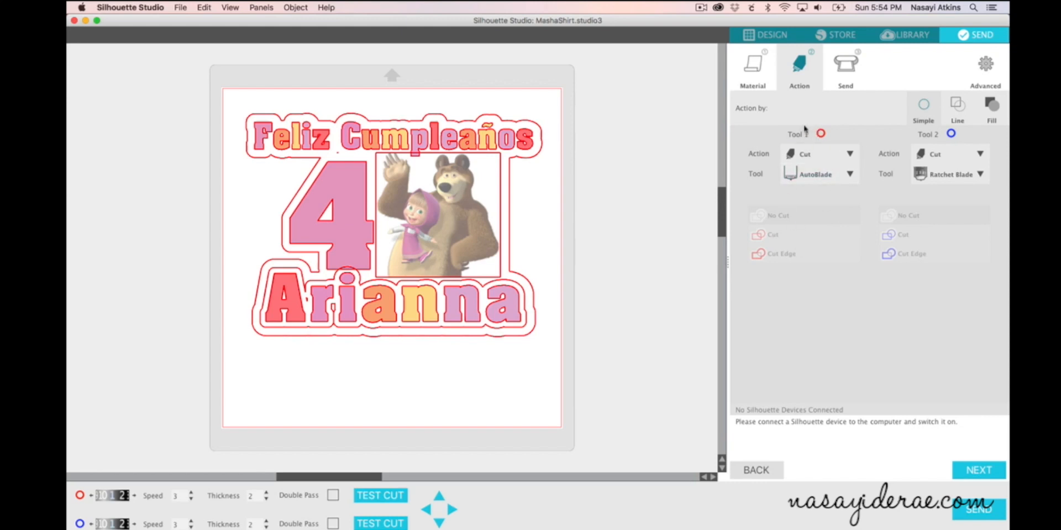
pyautogui.moveTo(749, 138)
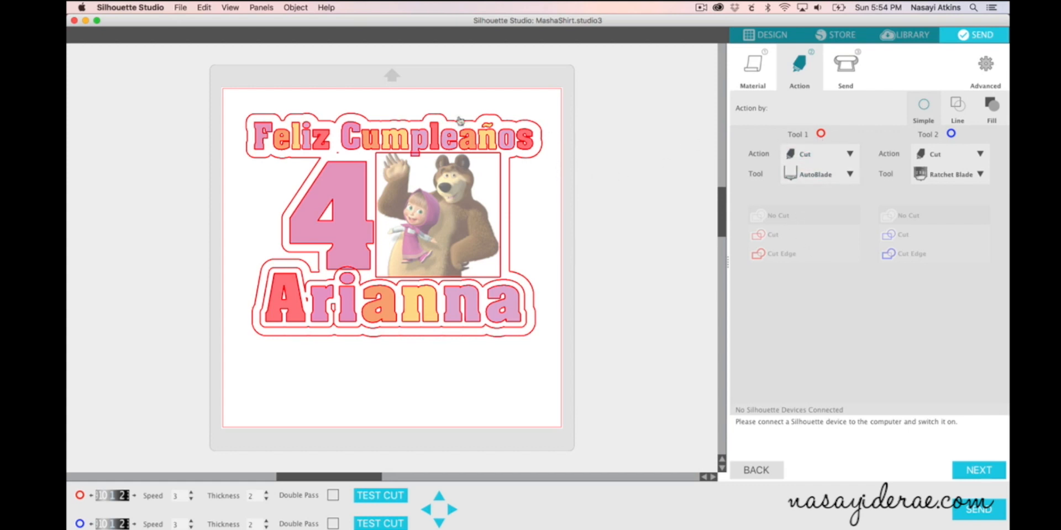
pyautogui.moveTo(460, 161)
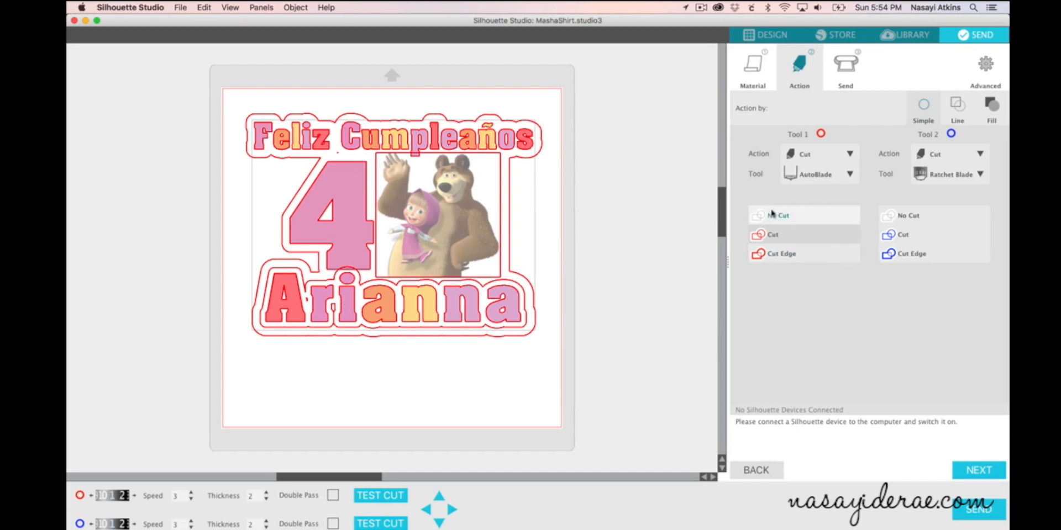
# Set the inner letter and picture cut lines to No Cut, leaving only the outer border.
pyautogui.click(778, 215)
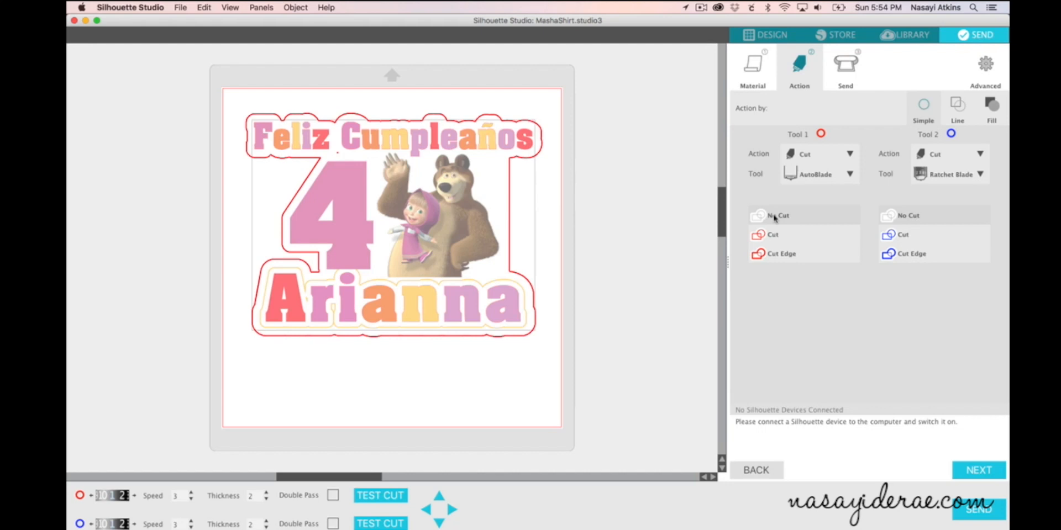
pyautogui.moveTo(505, 211)
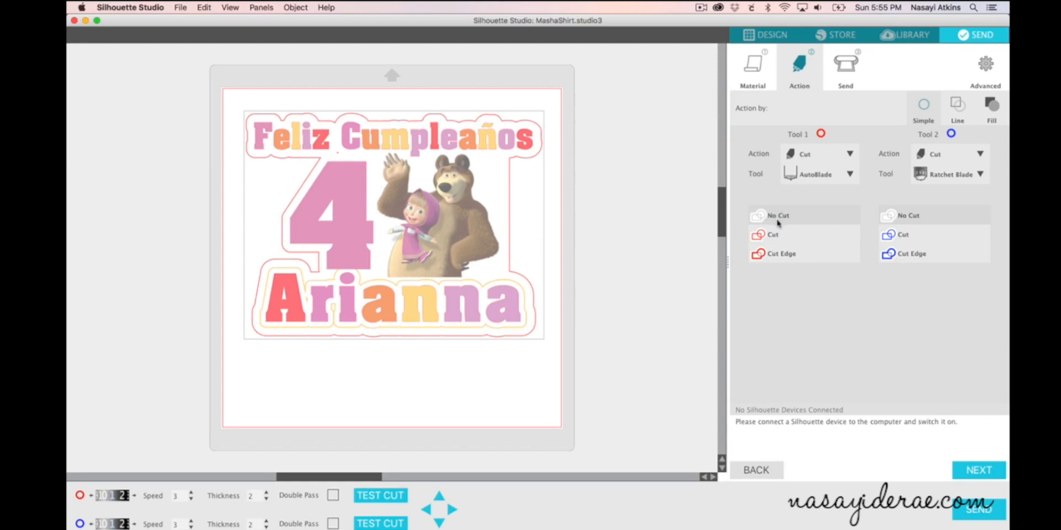
pyautogui.moveTo(521, 163)
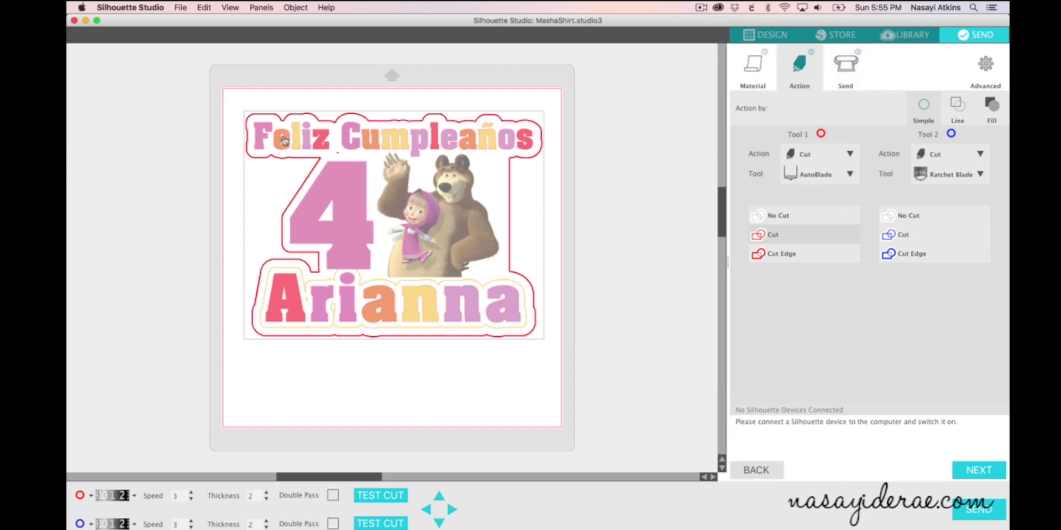
pyautogui.moveTo(355, 207)
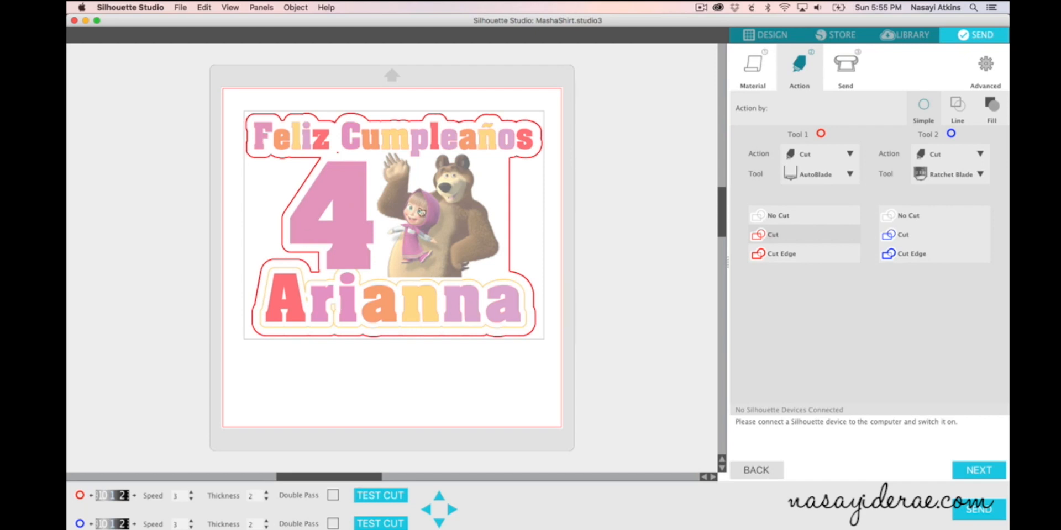
pyautogui.moveTo(434, 99)
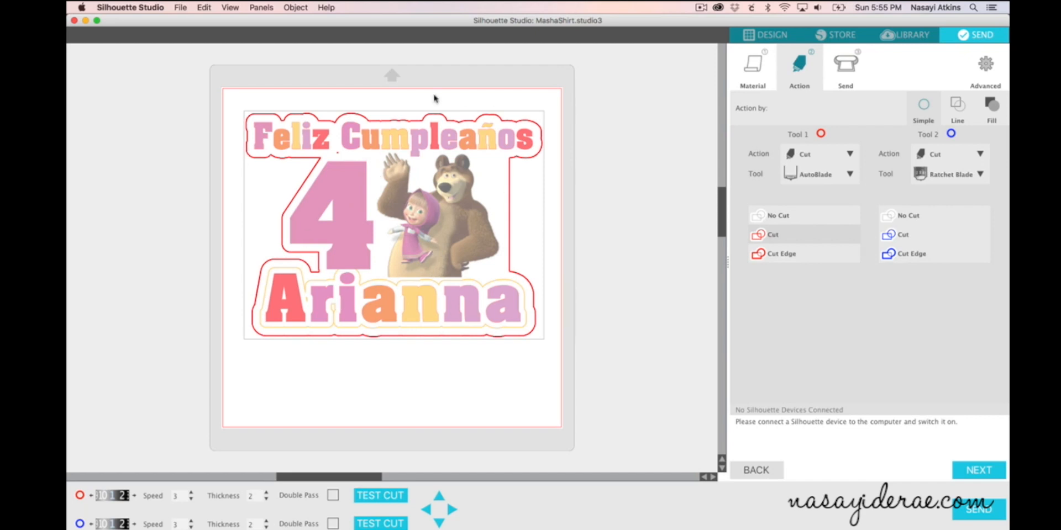
pyautogui.moveTo(340, 107)
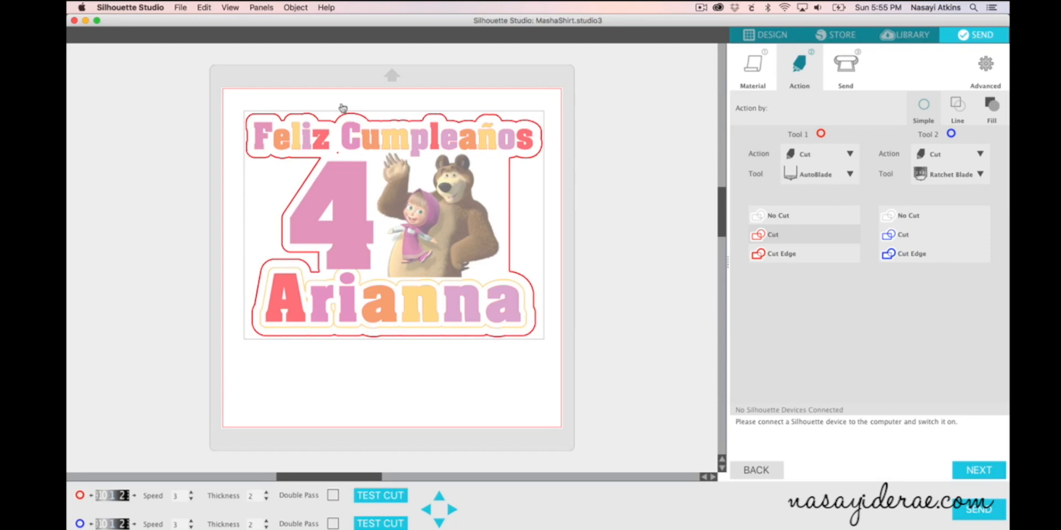
pyautogui.moveTo(234, 134)
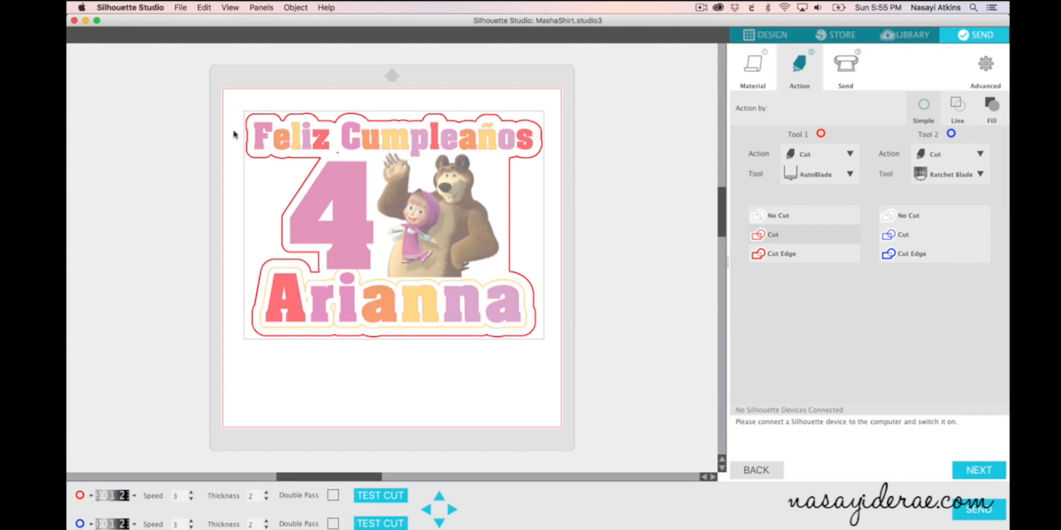